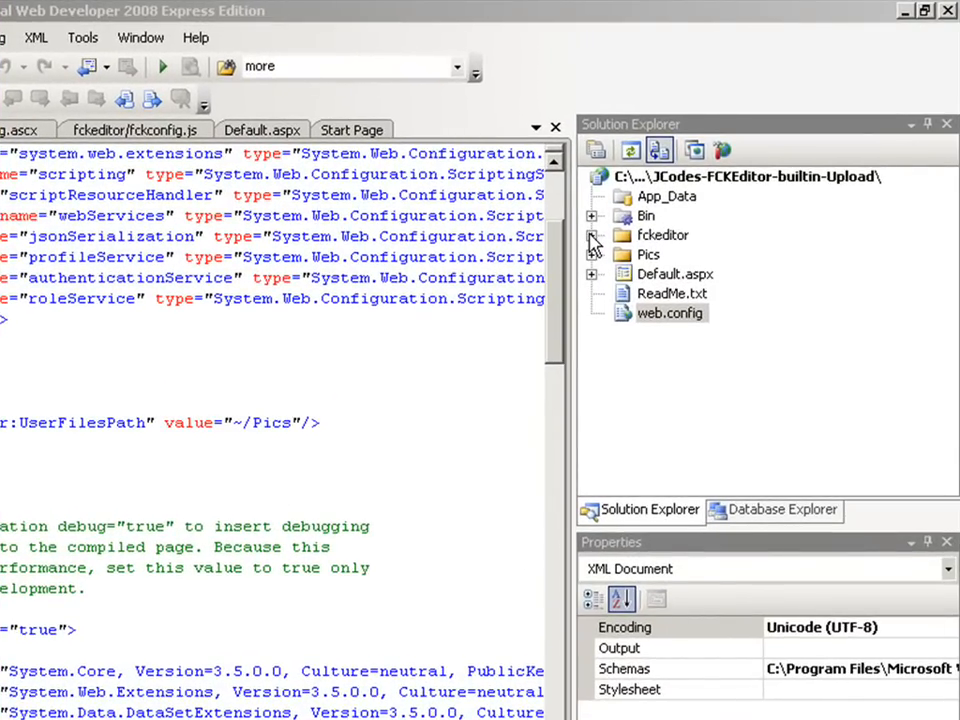
Step: Expand the fckeditor folder and locate fckconfig.js in Solution Explorer
click(592, 236)
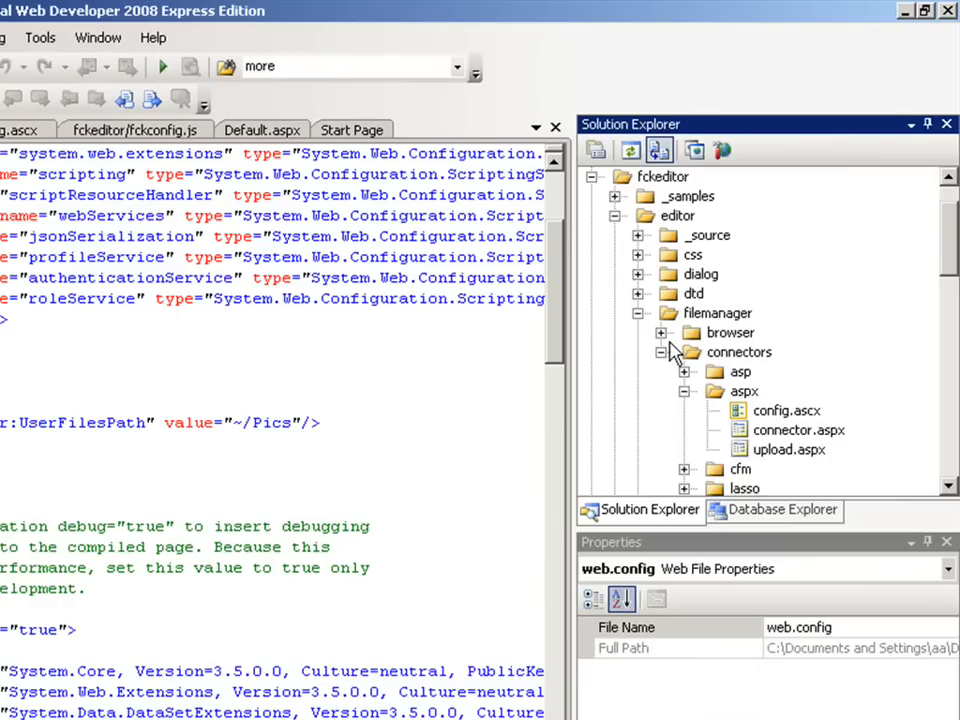
scroll(down, 3)
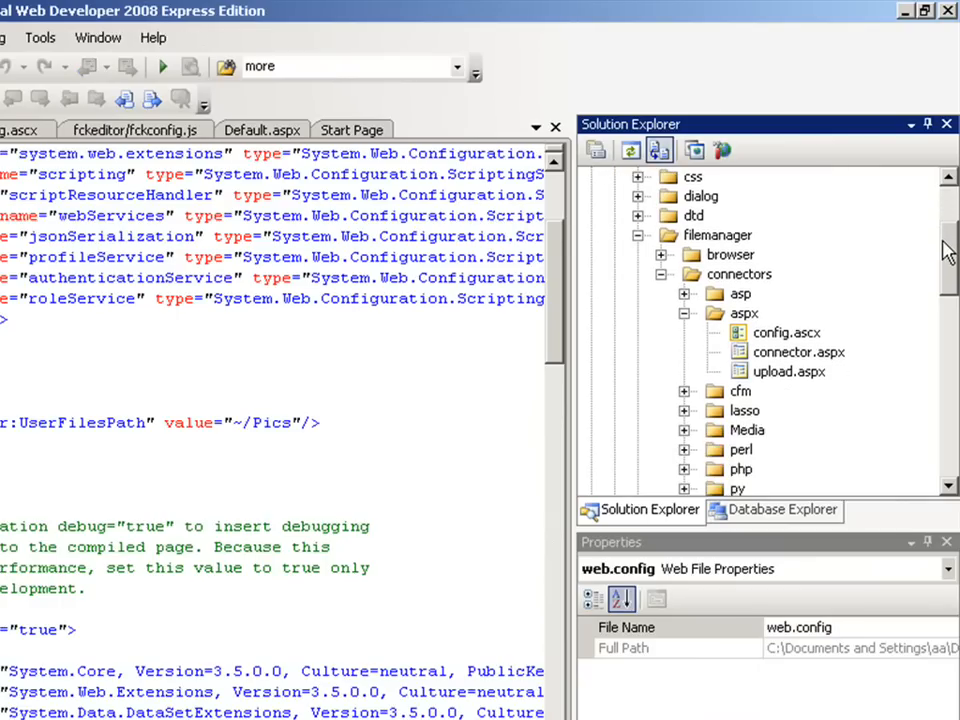
scroll(down, 3)
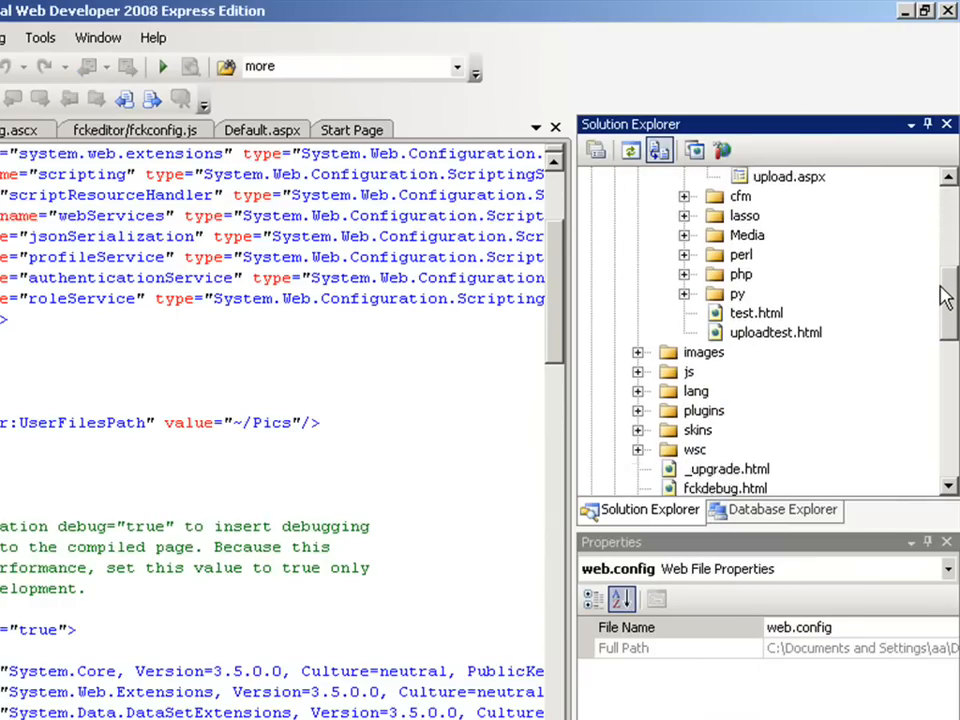
scroll(down, 3)
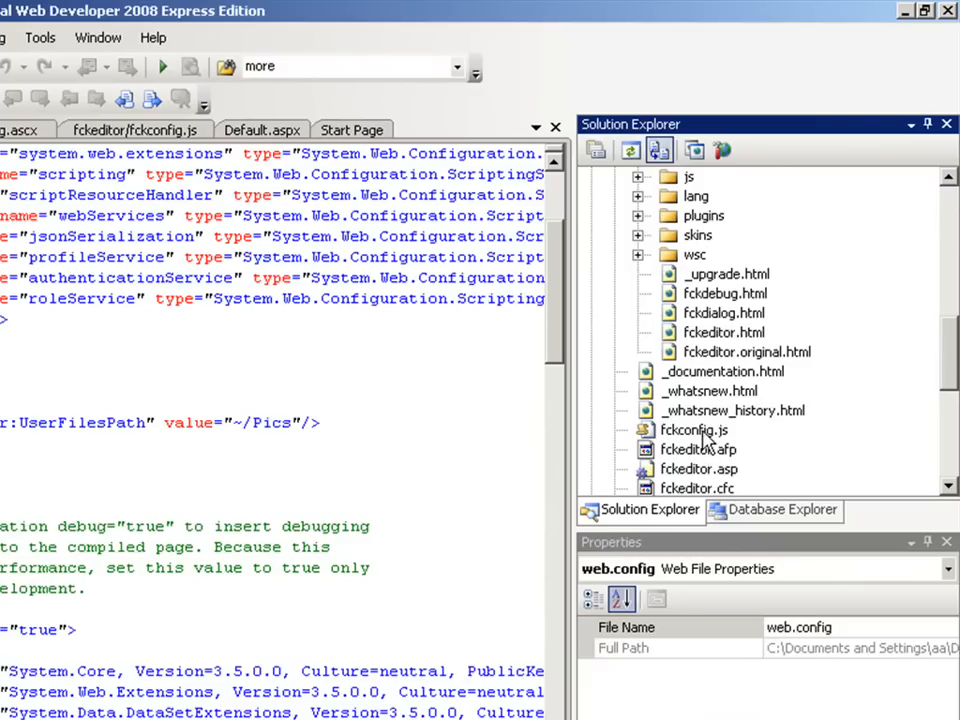
click(696, 428)
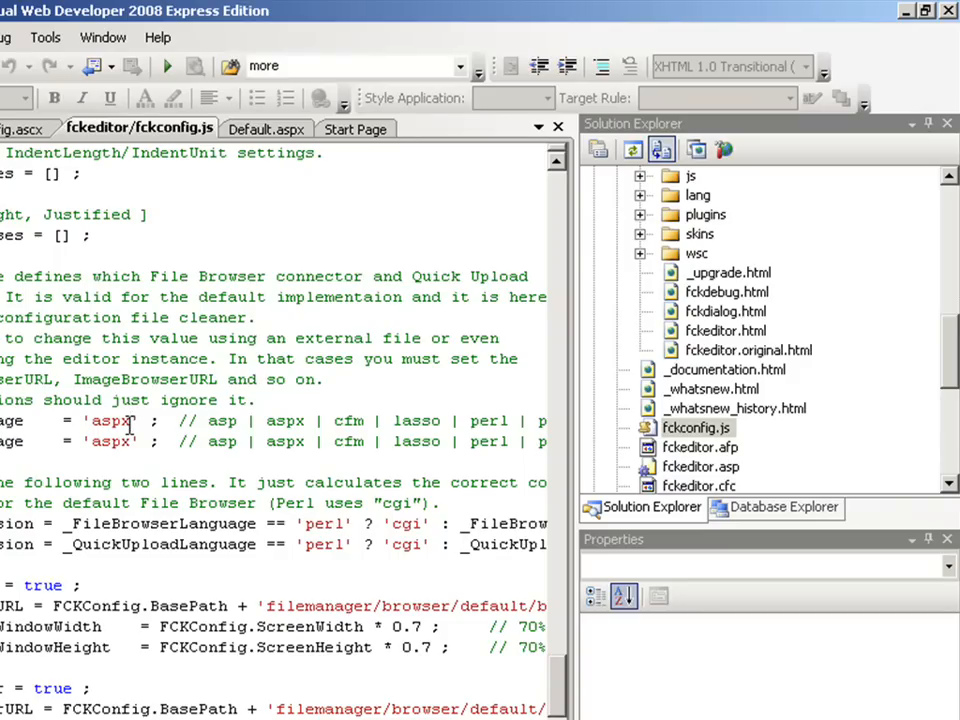
Step: Set _FileBrowserLanguage and _QuickUploadLanguage to 'aspx' in fckconfig.js
drag(100, 420, 130, 442)
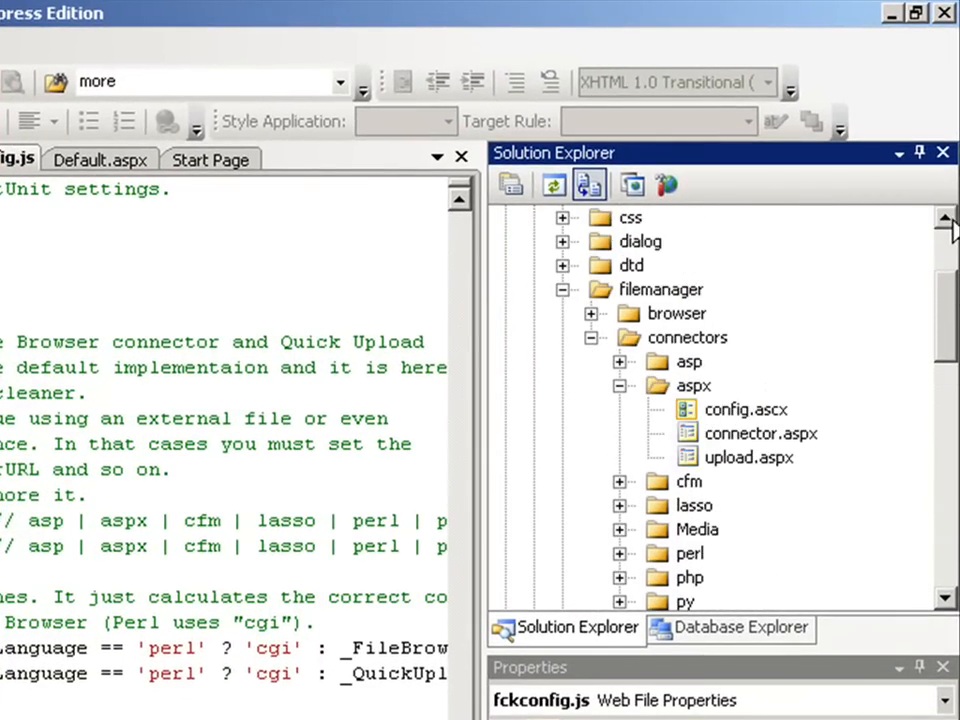
mouse_move(750, 414)
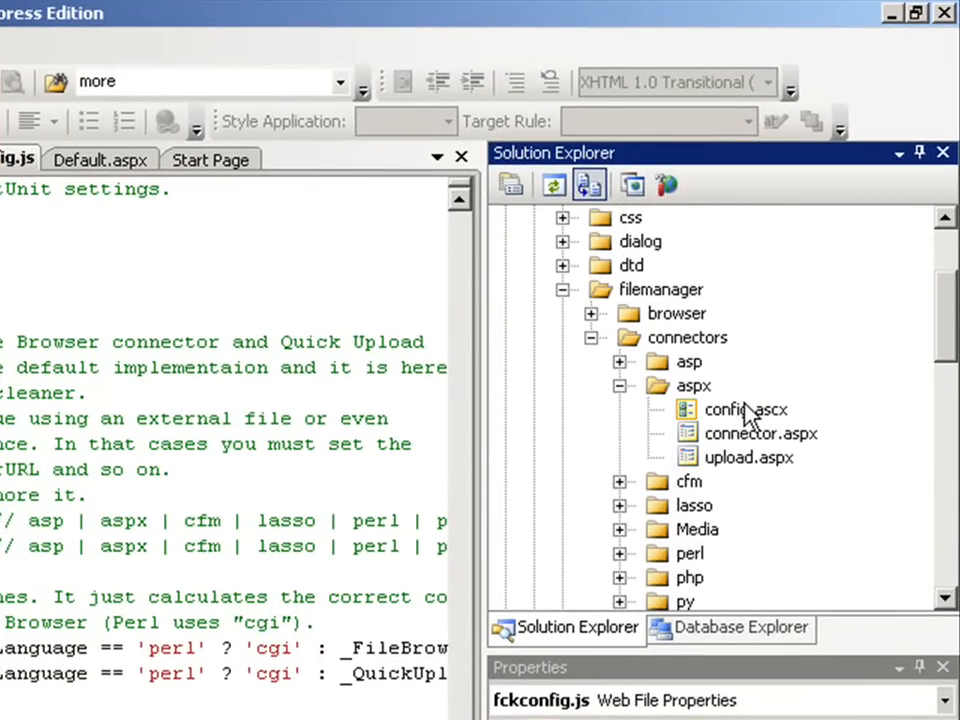
click(744, 408)
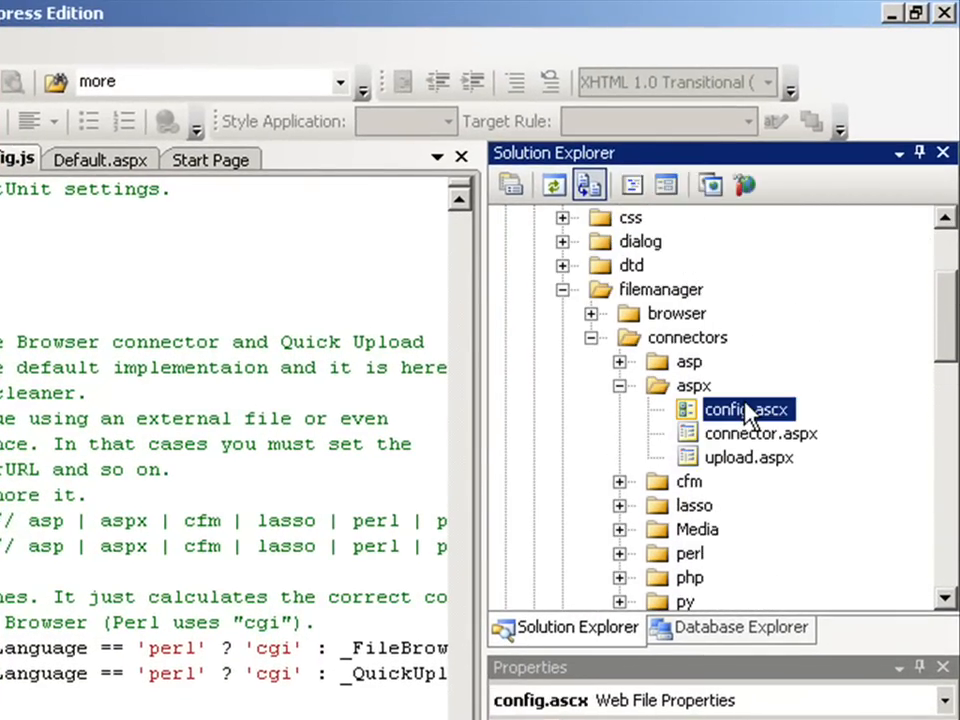
mouse_move(872, 278)
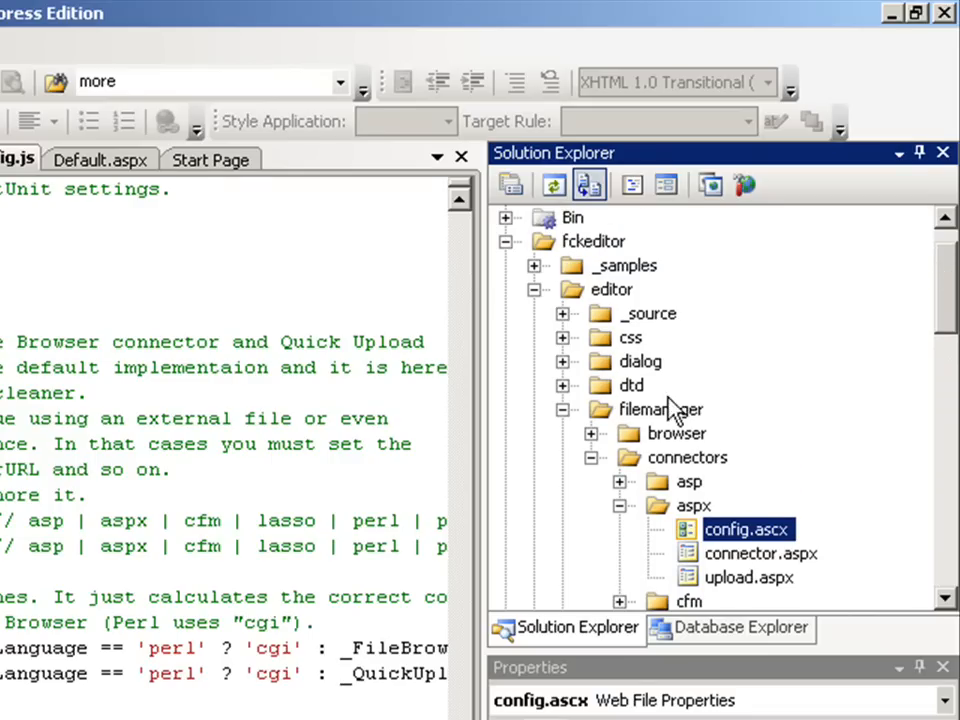
click(660, 408)
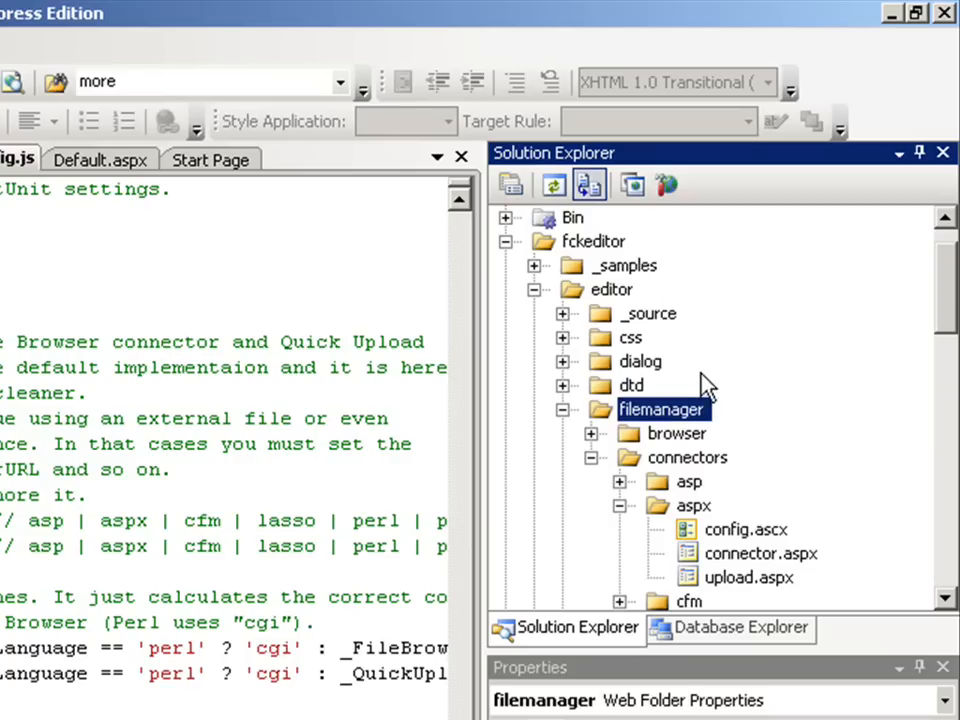
click(600, 288)
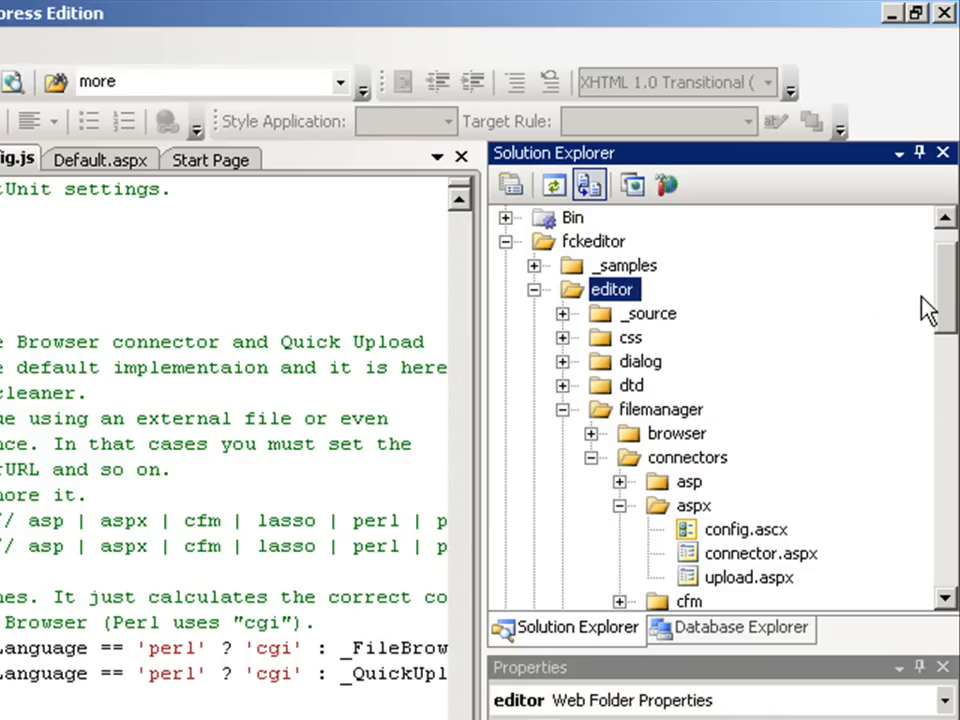
scroll(down, 3)
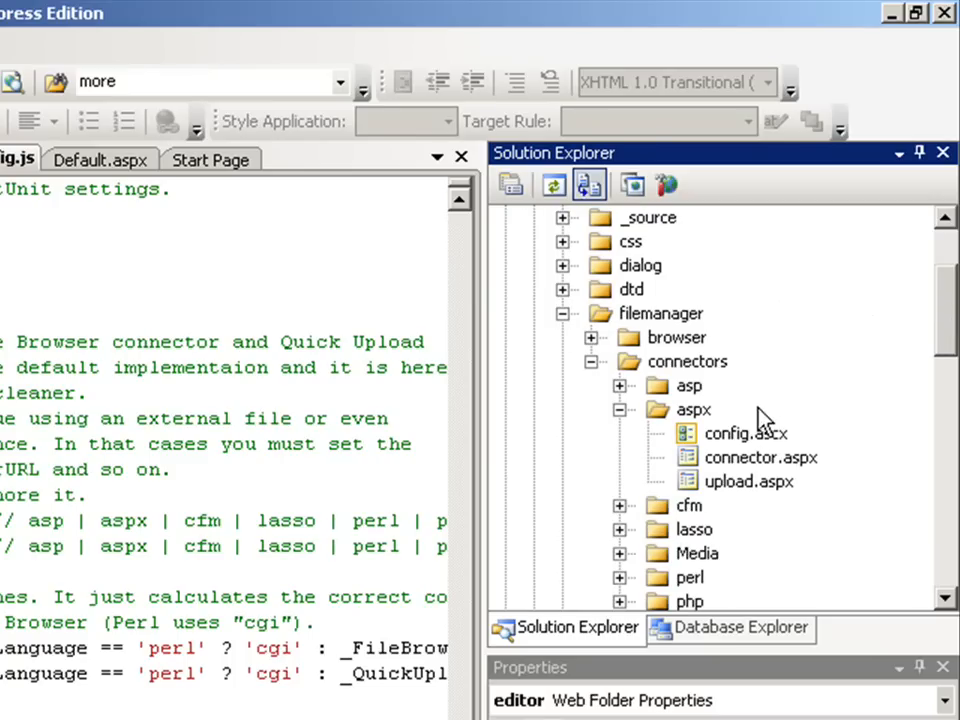
Step: Open config.ascx, comment out 'Enabled = CheckAuthentication();' and set 'Enabled = true;' in SetConfig
double_click(746, 432)
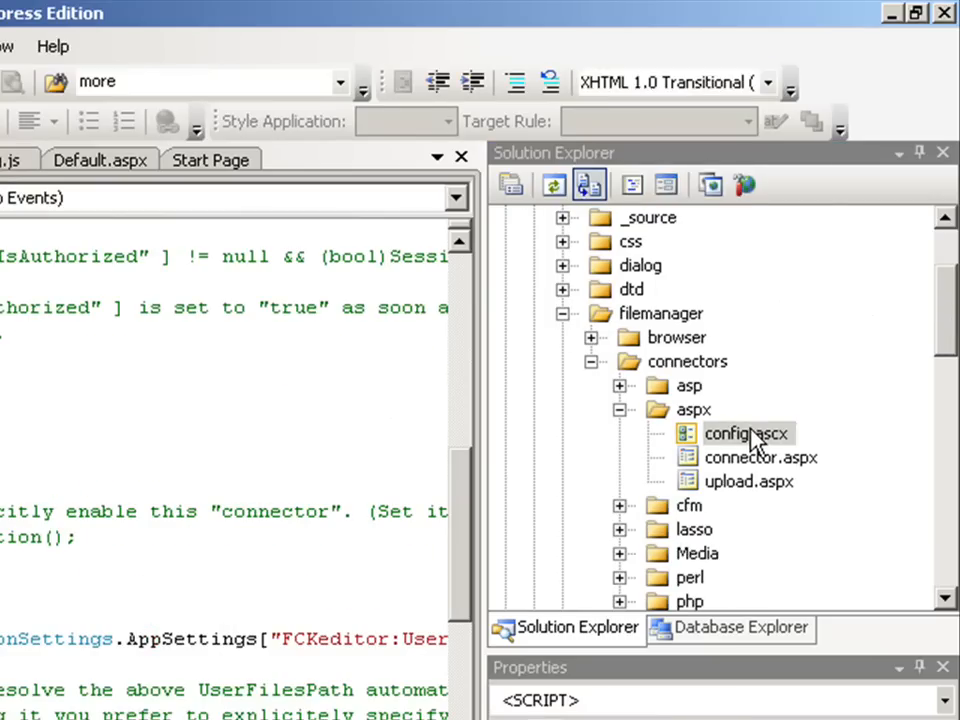
double_click(748, 432)
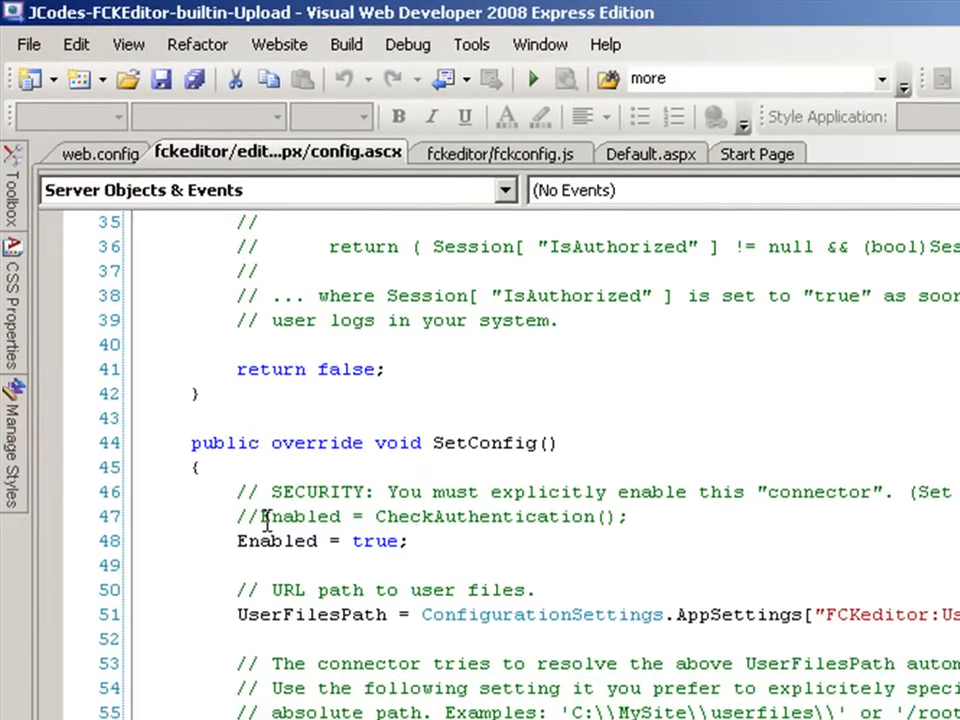
drag(430, 492, 256, 516)
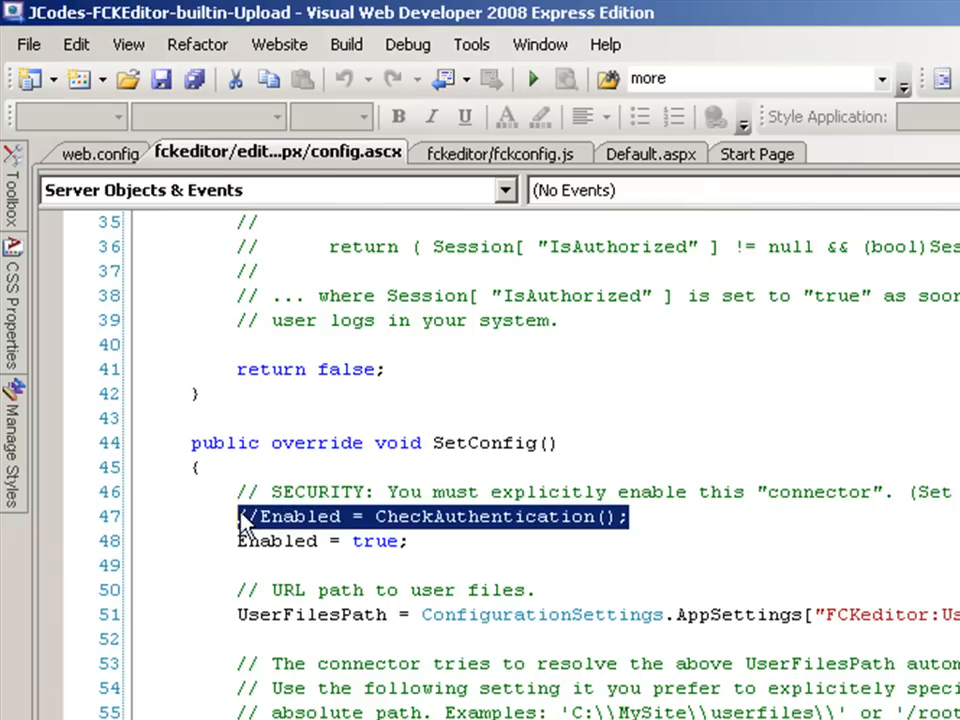
double_click(278, 540)
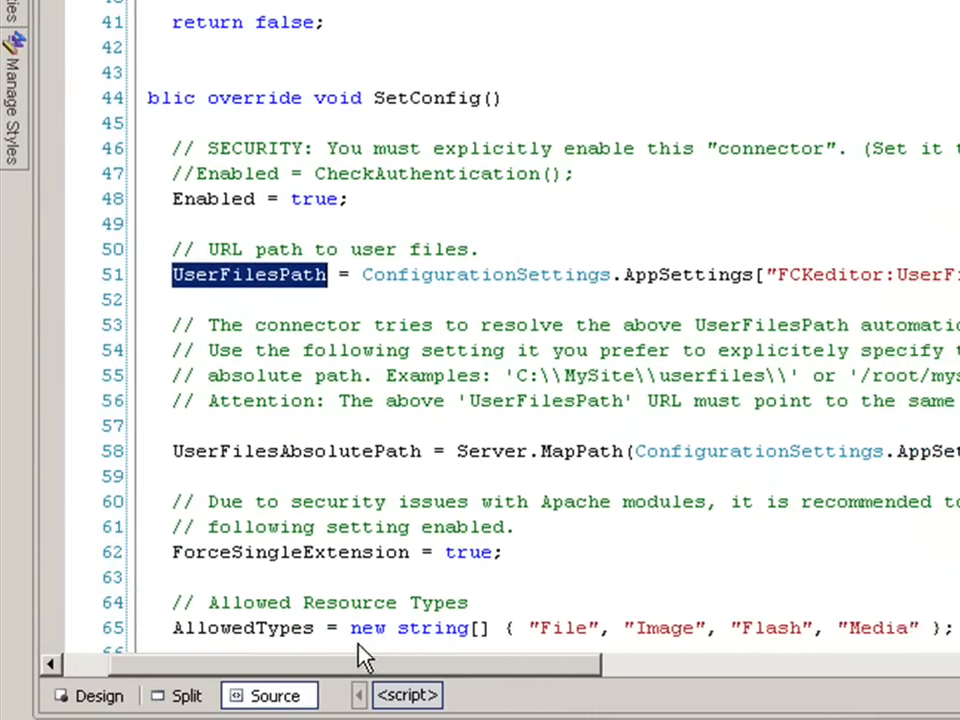
scroll(right, 3)
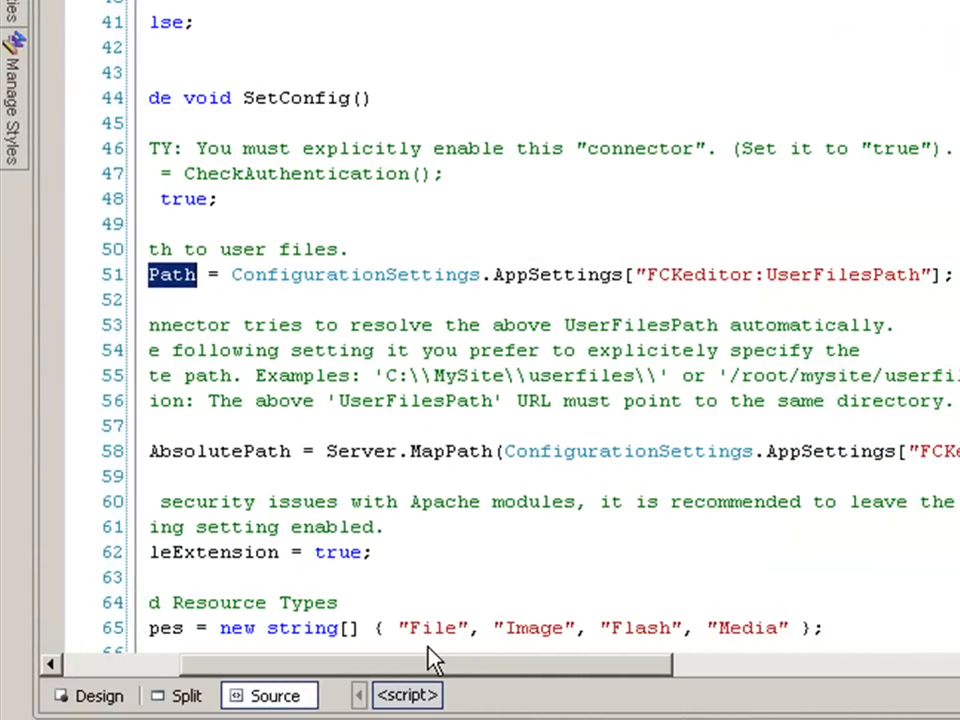
scroll(right, 3)
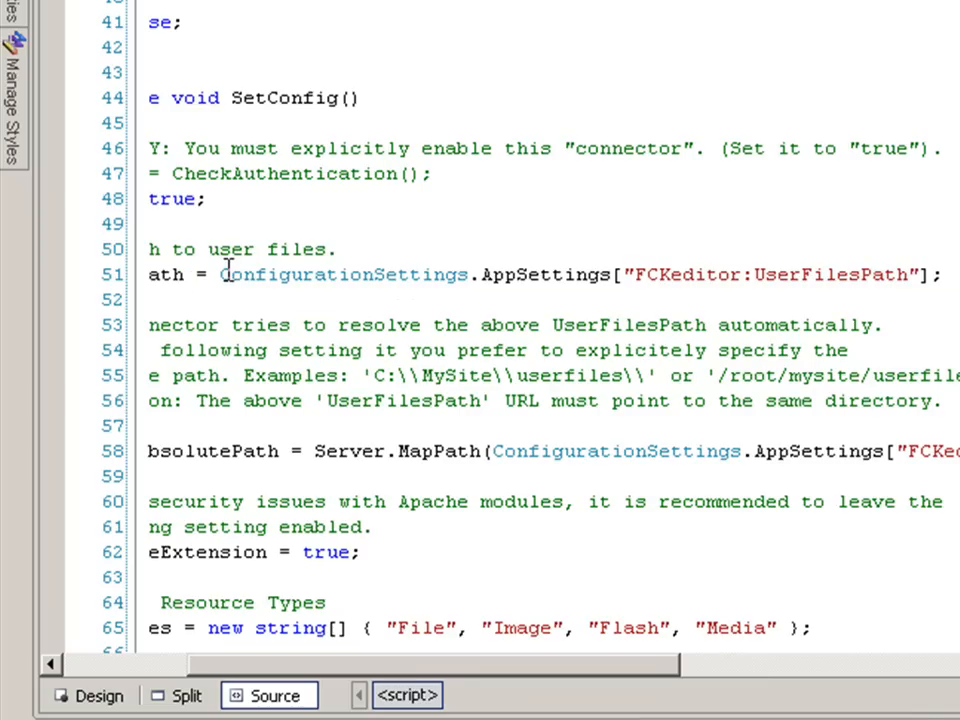
drag(224, 274, 564, 274)
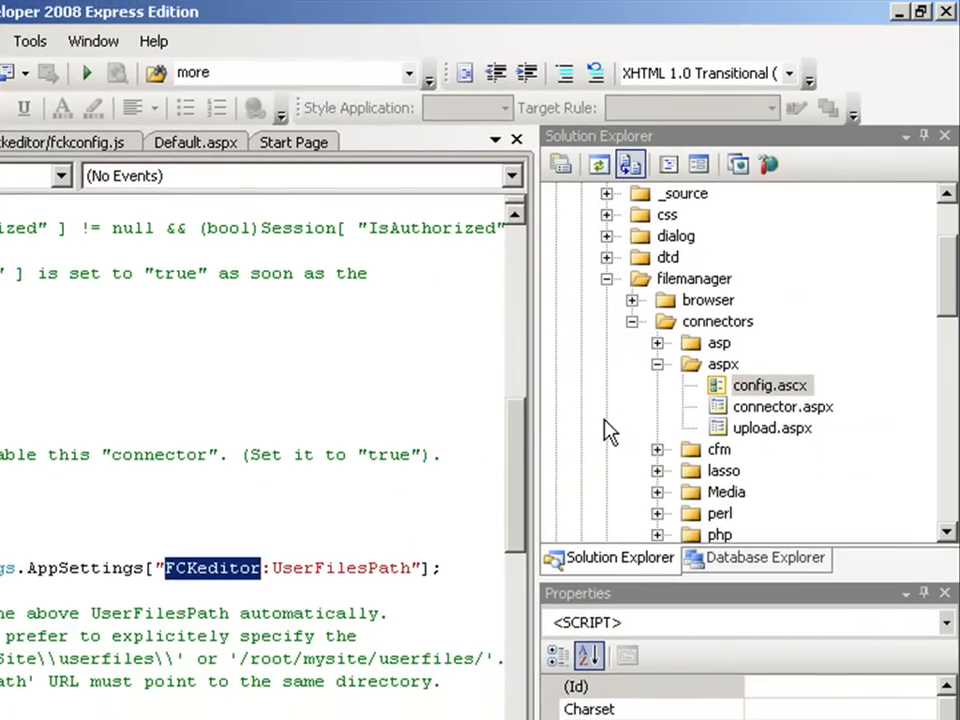
scroll(down, 3)
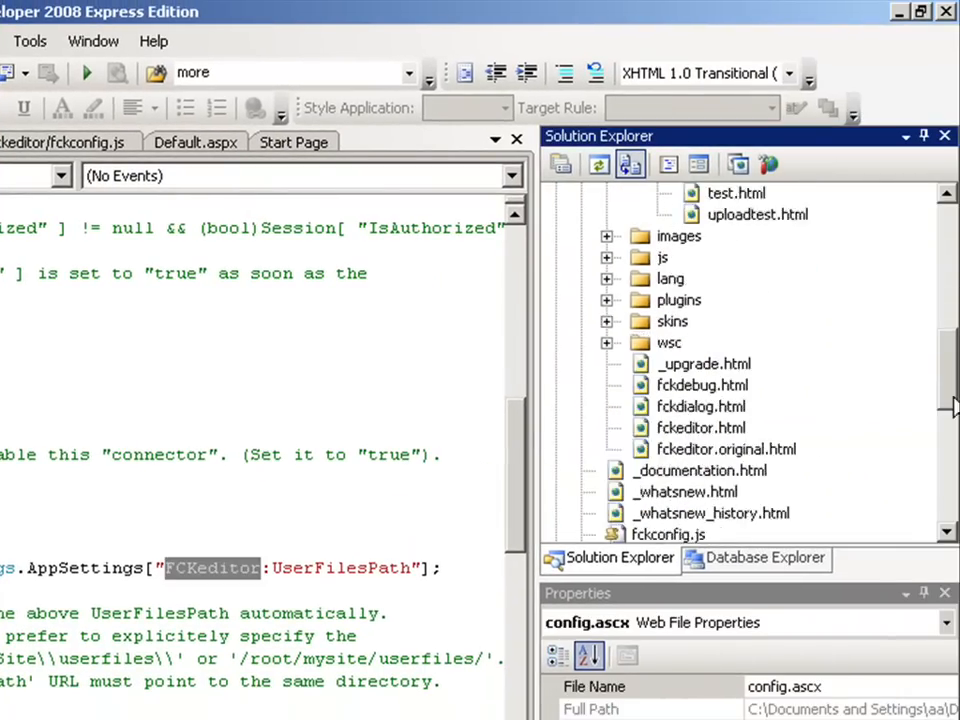